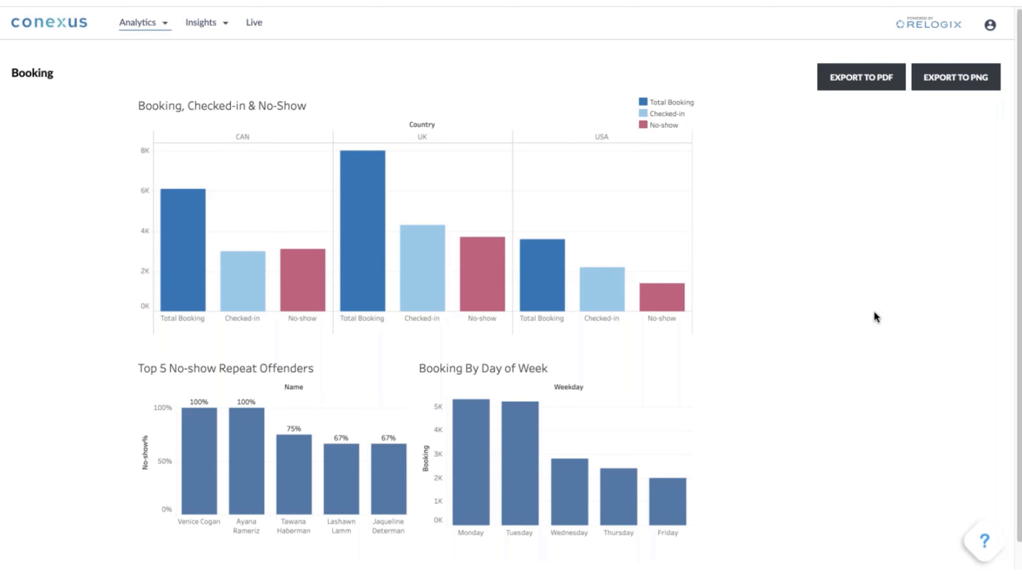
mouse_move(203, 142)
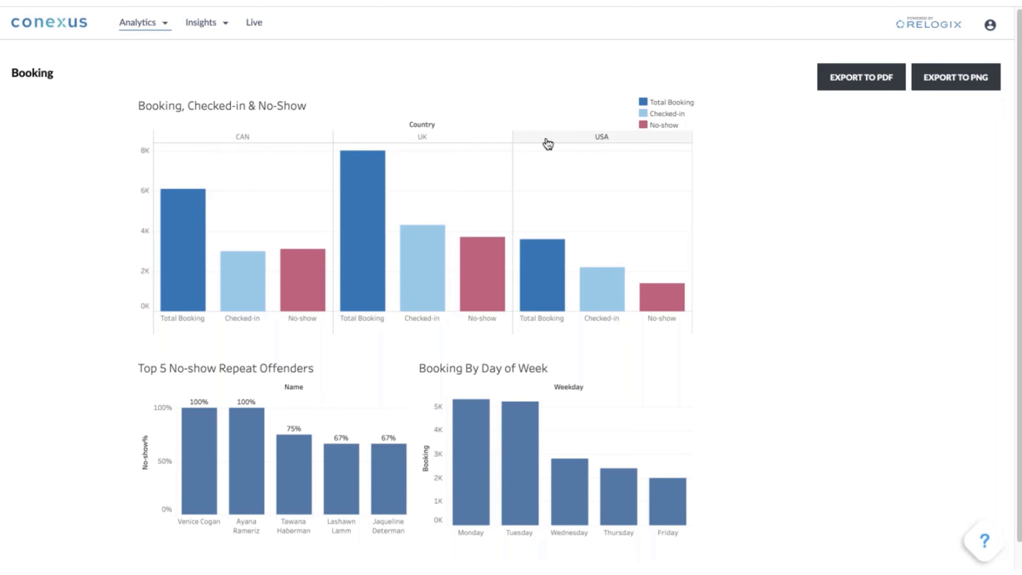
mouse_move(322, 139)
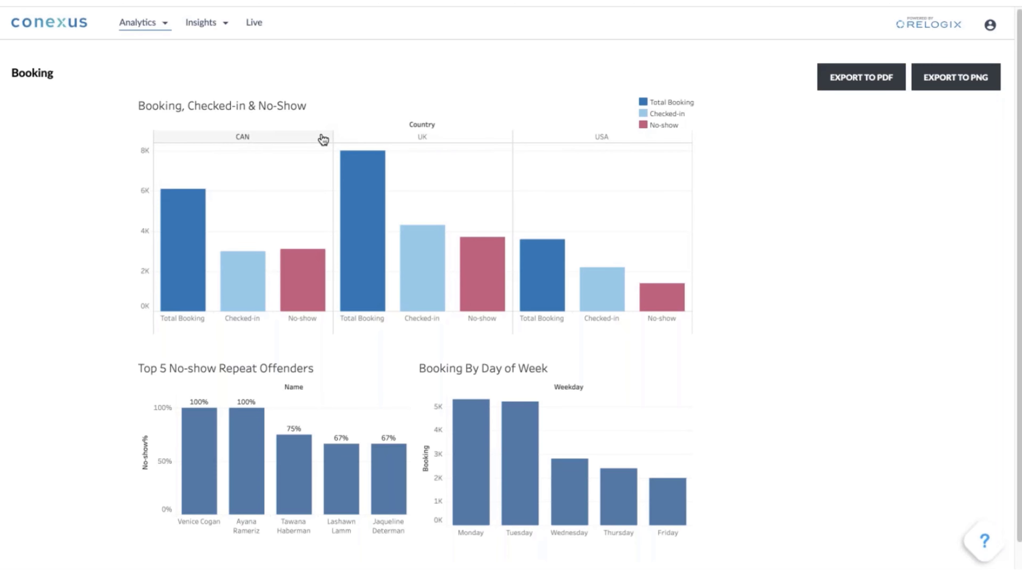
mouse_move(357, 137)
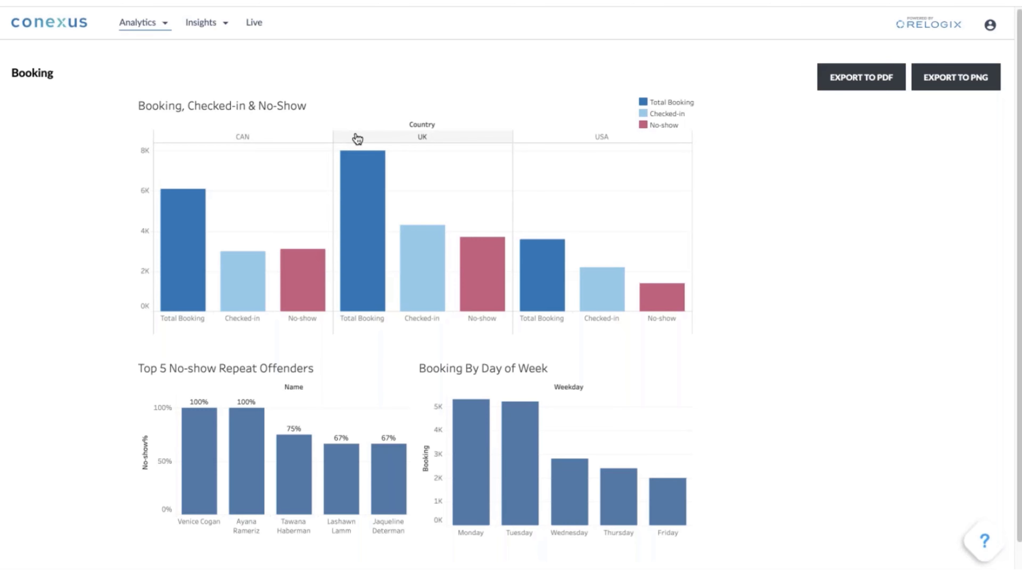
mouse_move(242, 293)
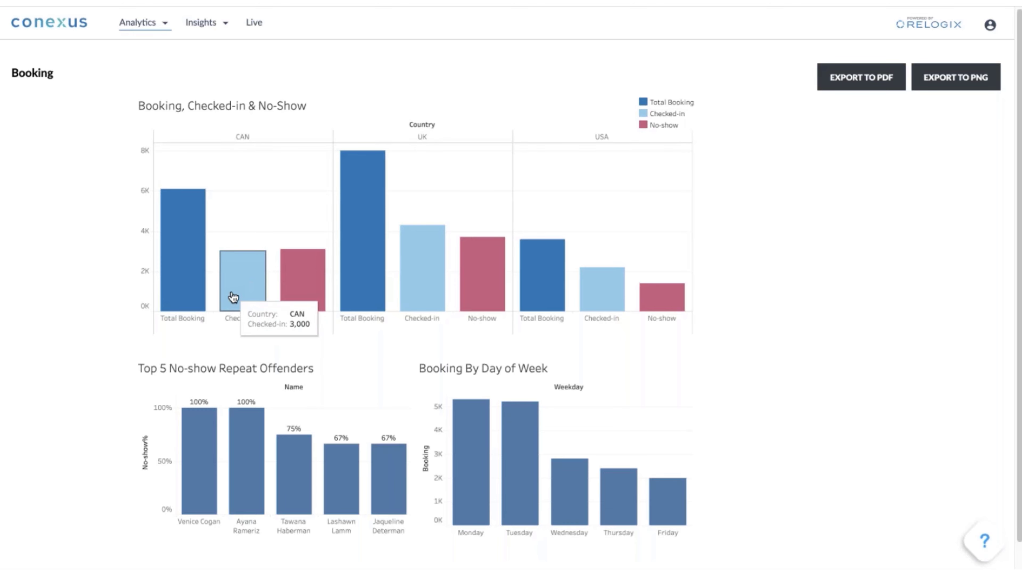
mouse_move(186, 258)
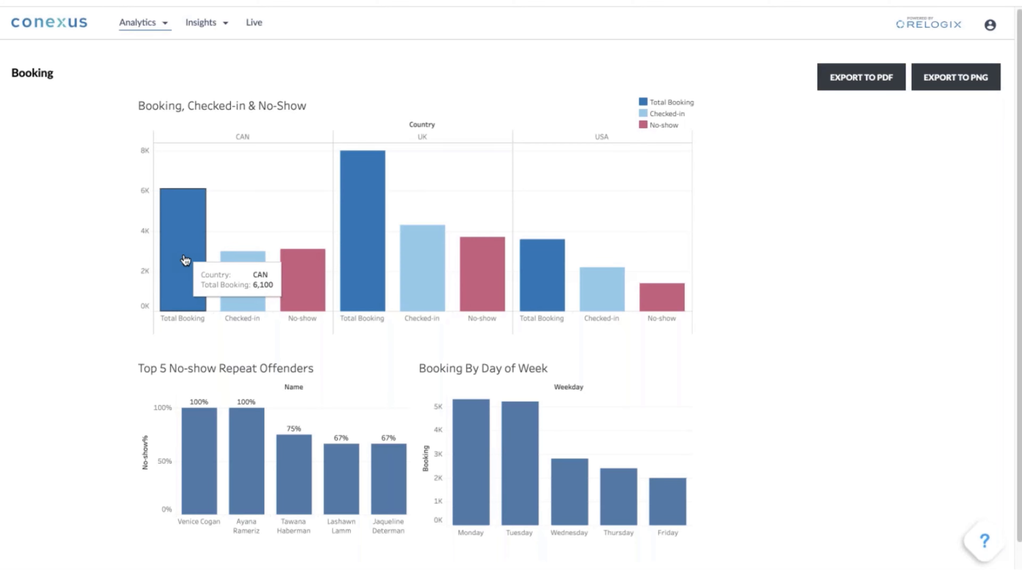
mouse_move(251, 301)
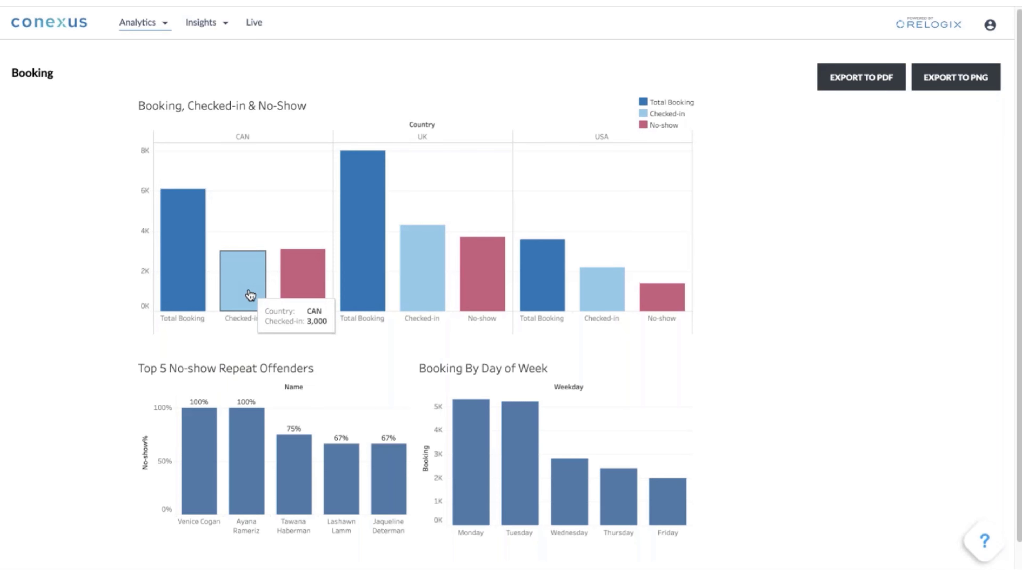
mouse_move(180, 283)
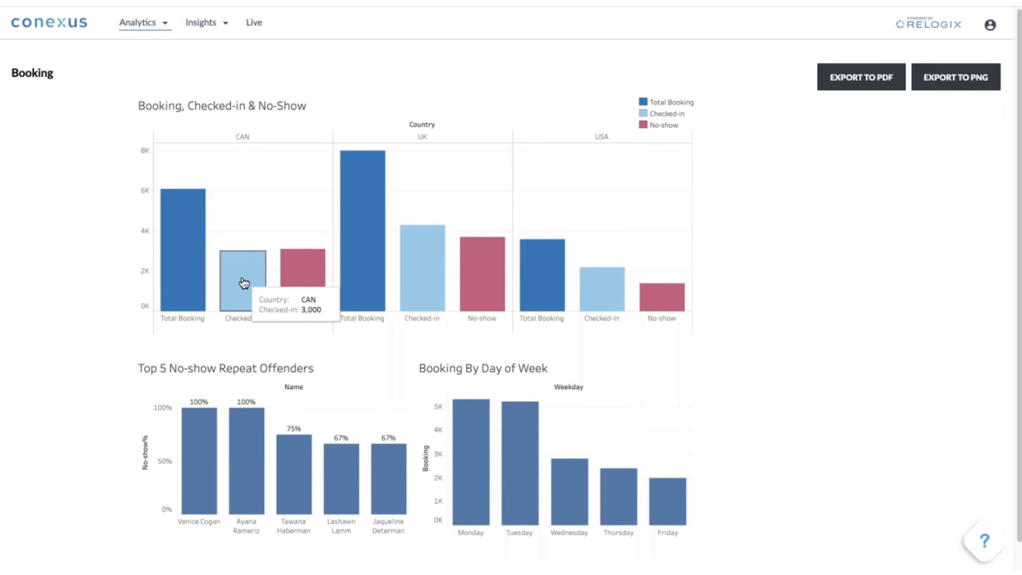
mouse_move(304, 291)
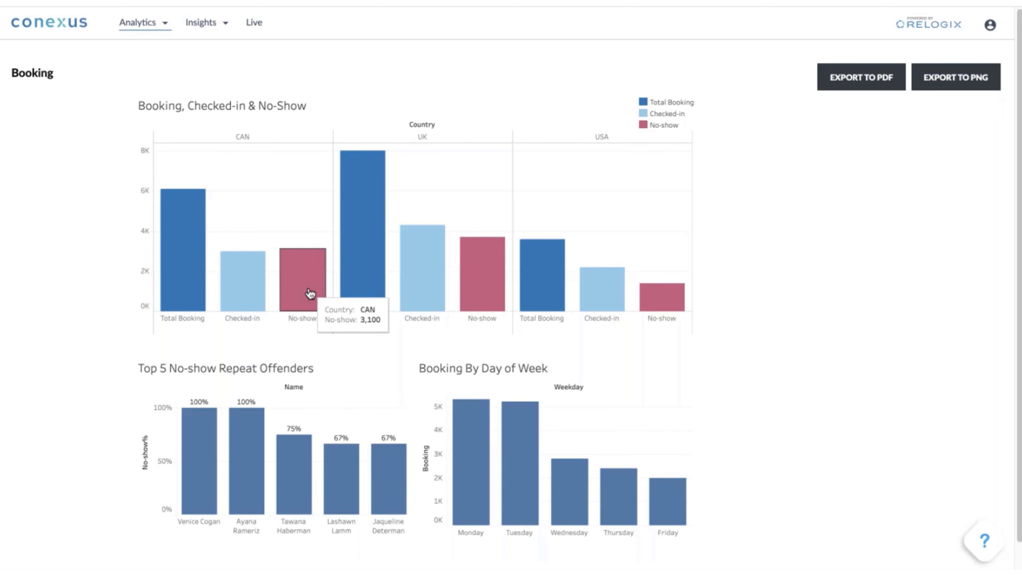
mouse_move(311, 340)
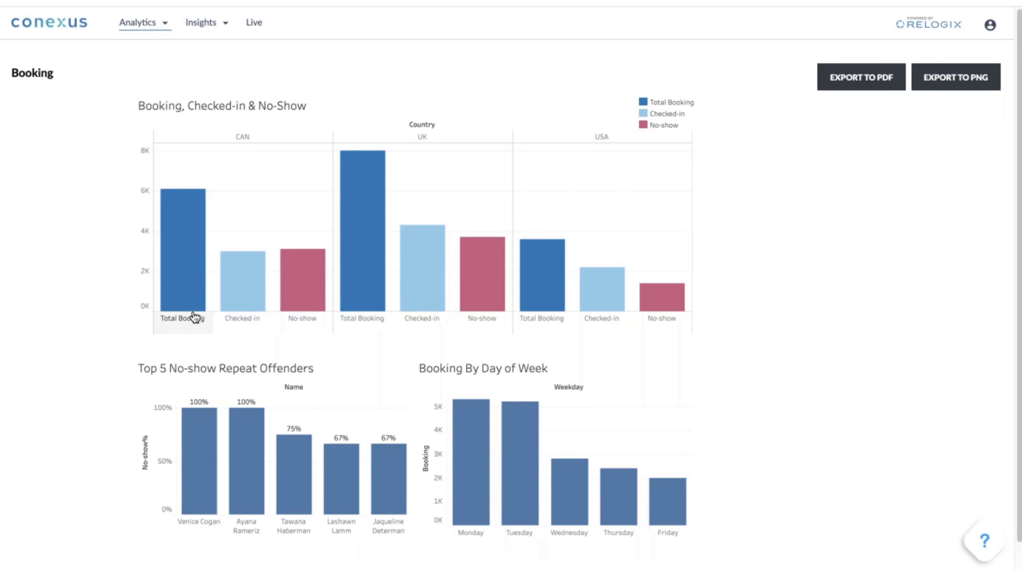
mouse_move(291, 339)
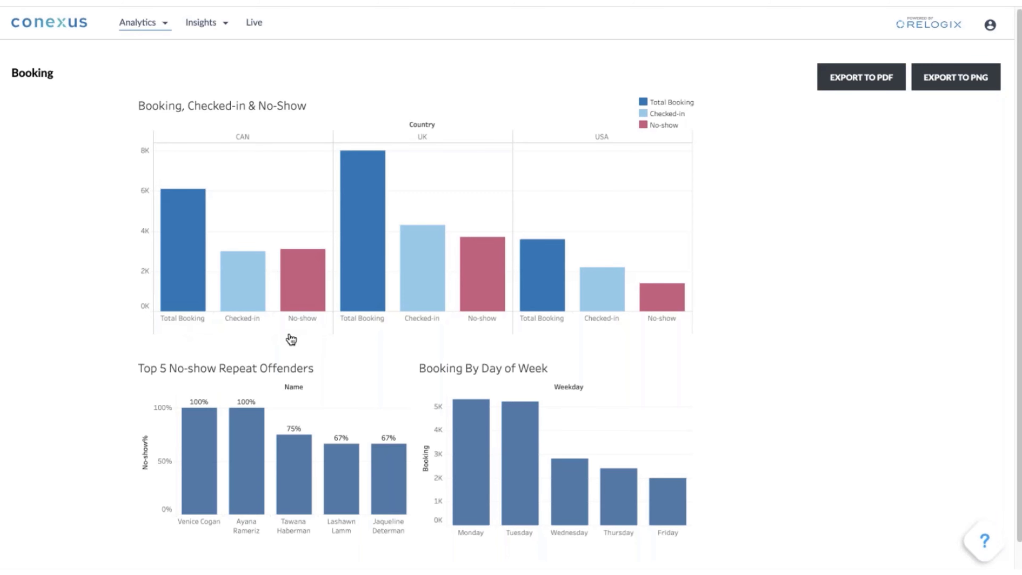
mouse_move(301, 319)
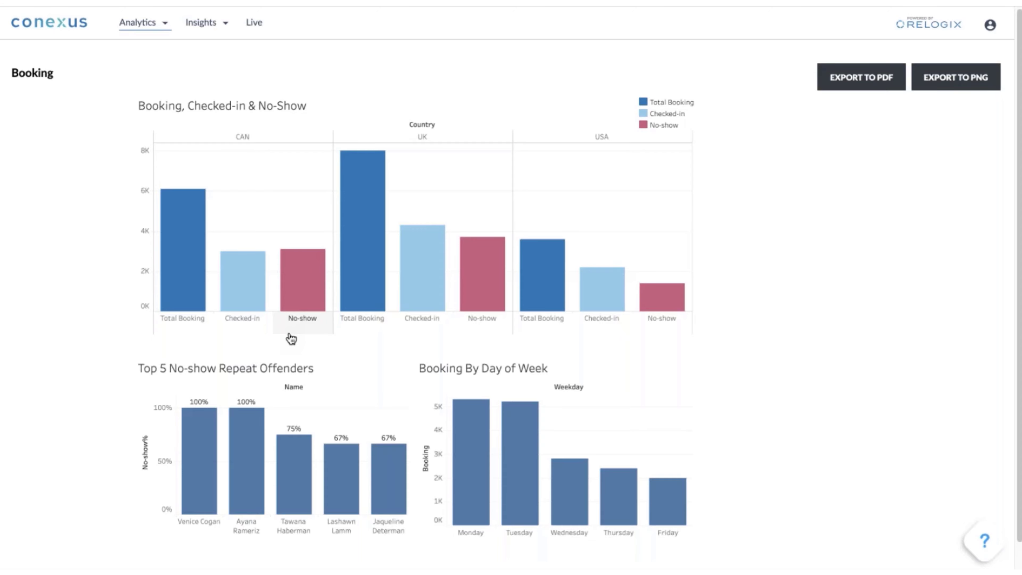
mouse_move(796, 365)
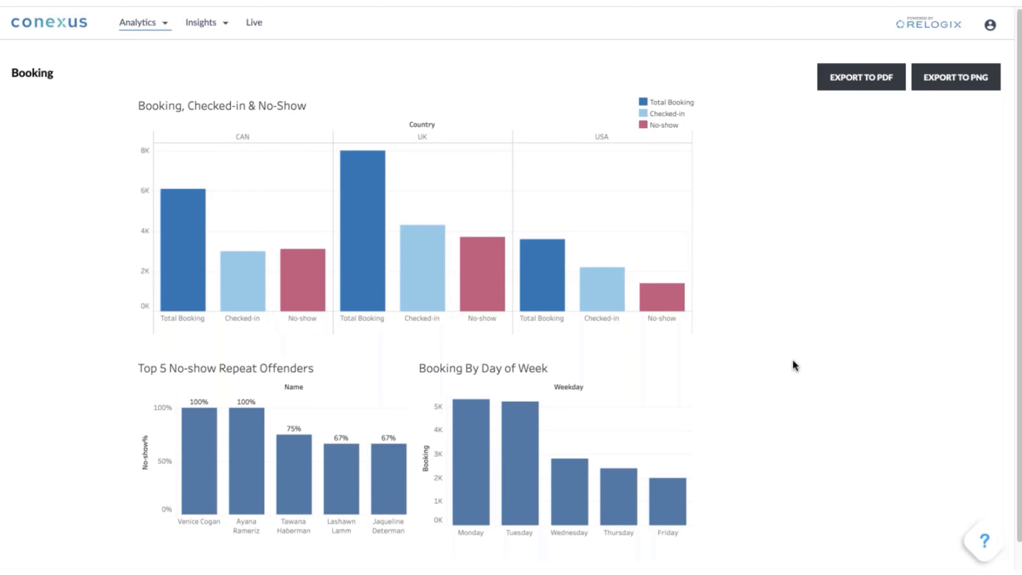